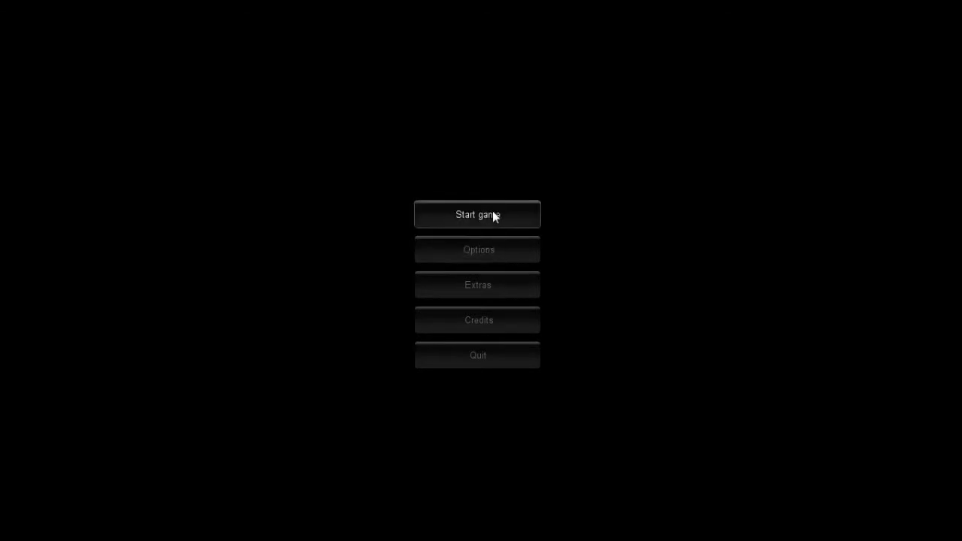
pyautogui.moveTo(481, 220)
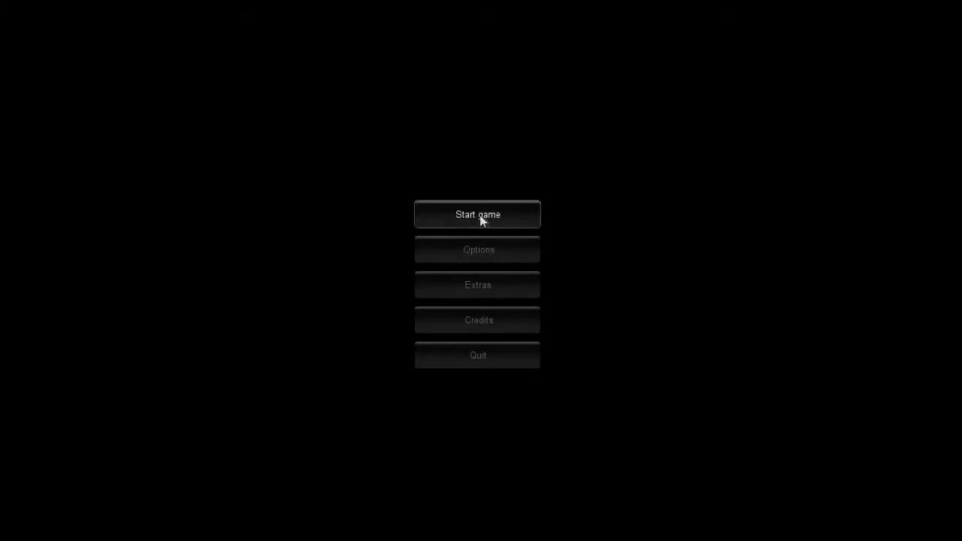
pyautogui.moveTo(480, 216)
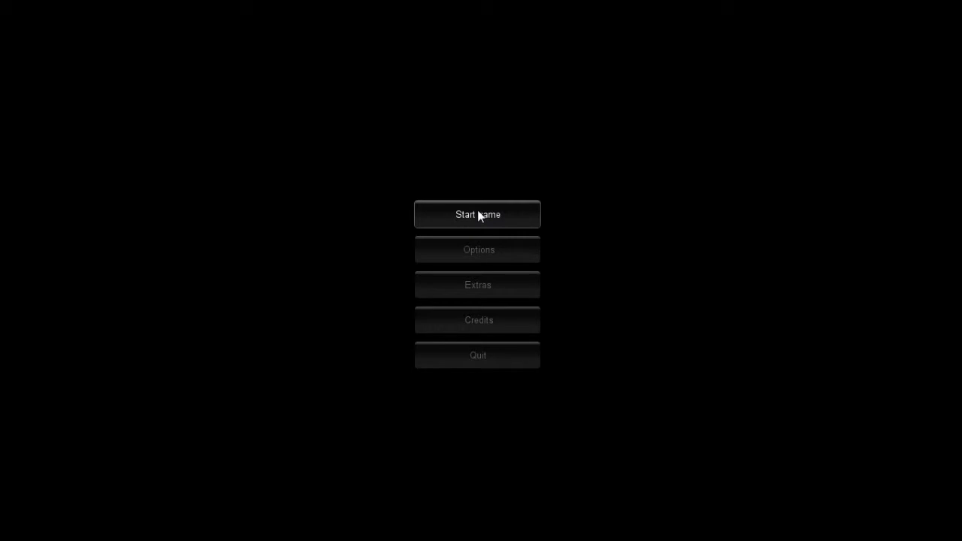
# - Start a new game from the main menu, letting the screen fade to black
pyautogui.click(478, 213)
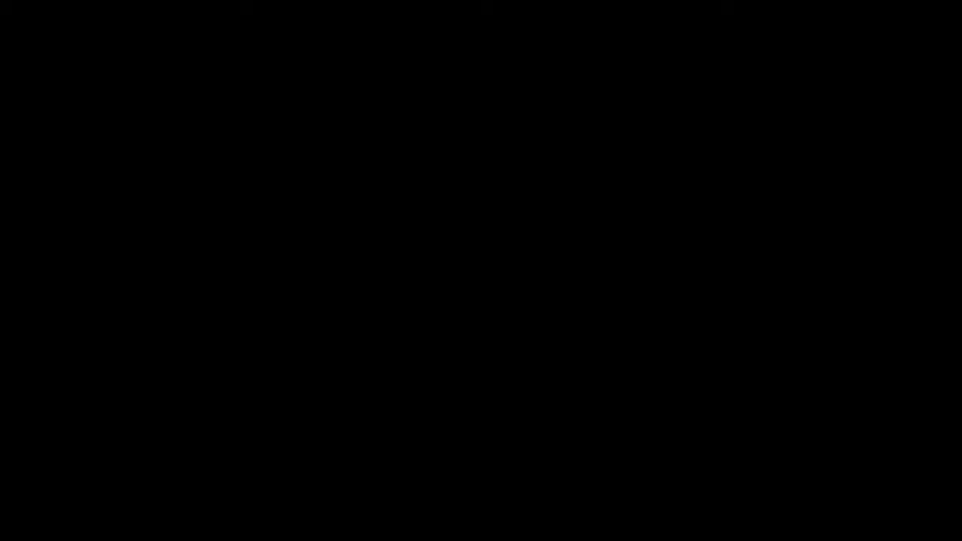